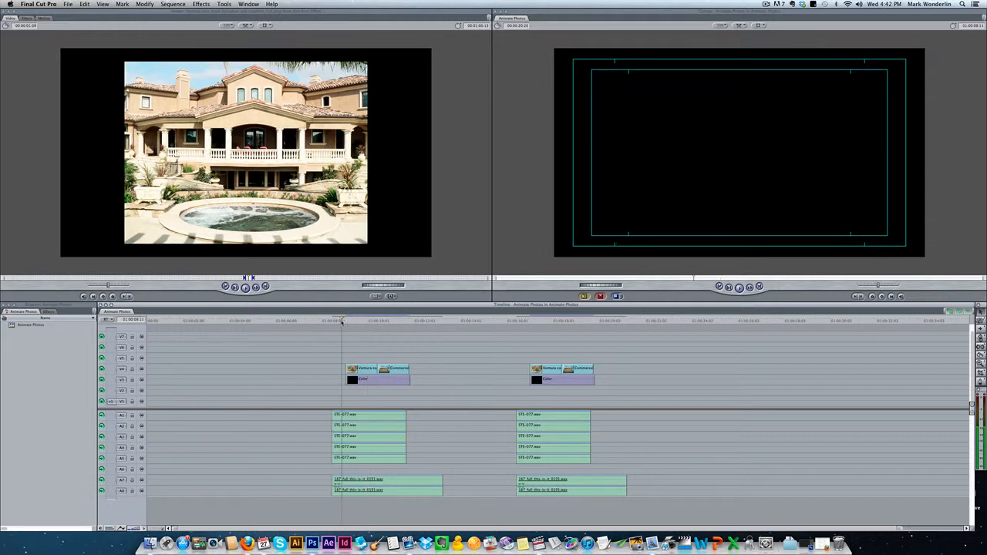
# Step: Preview the sequence around the first photo group, including the office building frame
pyautogui.click(381, 320)
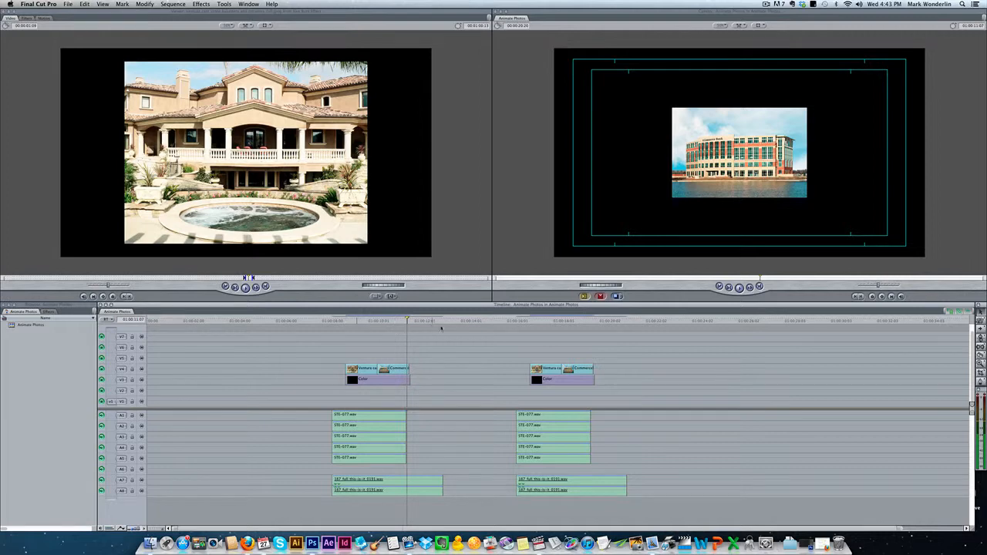
pyautogui.click(518, 326)
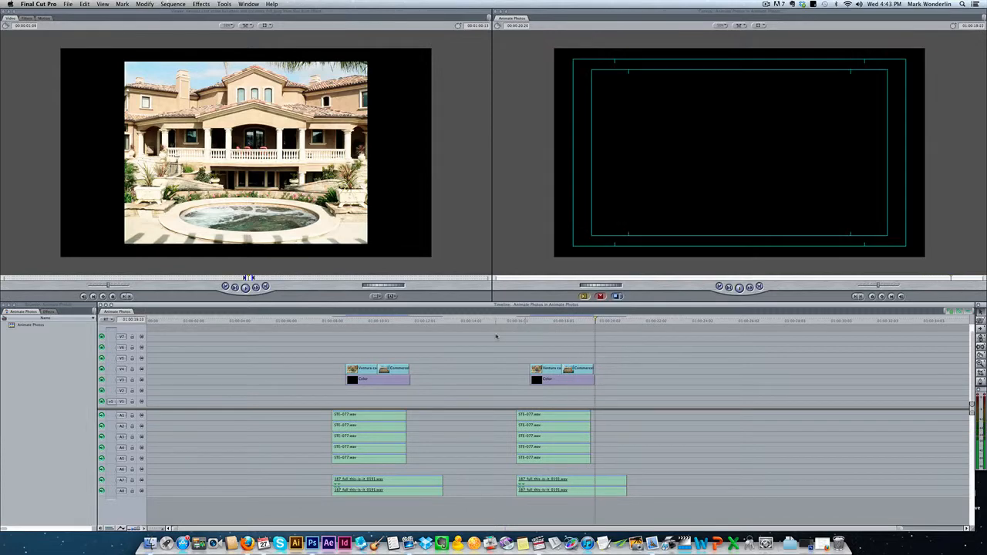
pyautogui.click(544, 320)
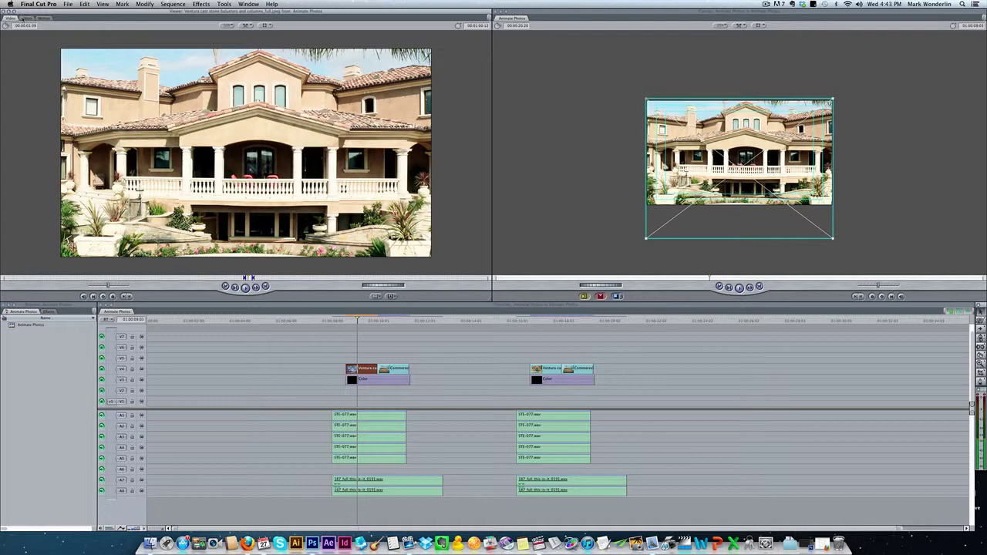
# Step: Open the mansion photo's motion settings and add Scale and Center keyframes
pyautogui.click(44, 19)
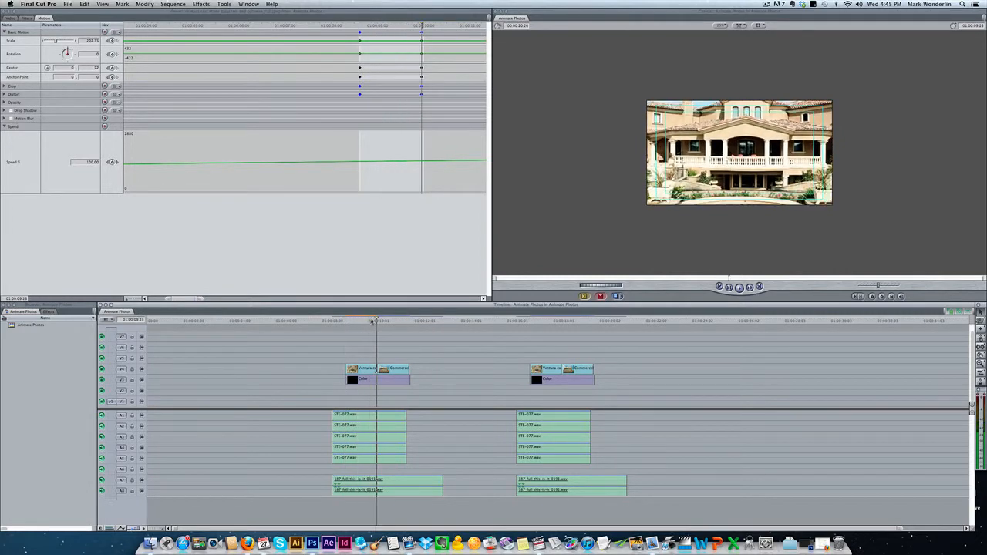
pyautogui.click(373, 321)
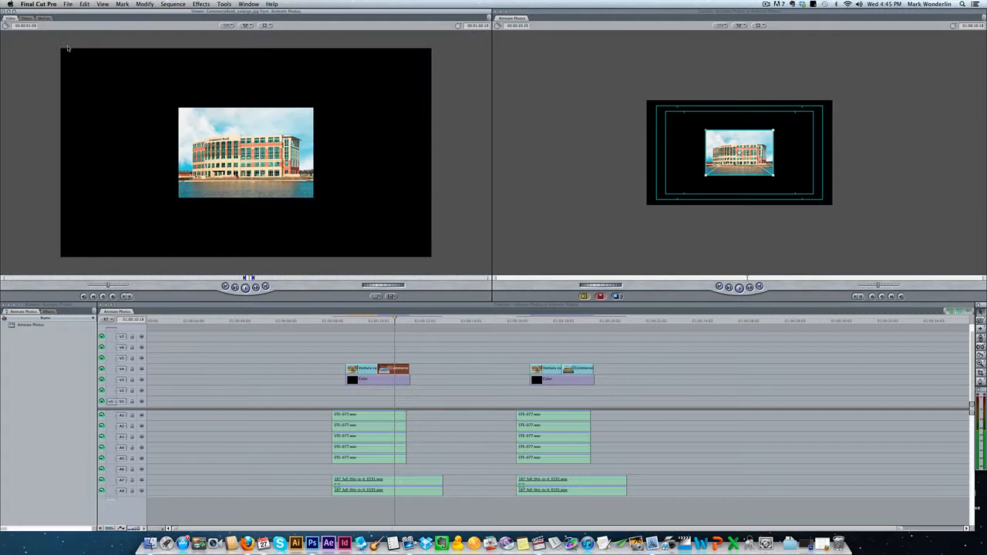
# Step: Open the office building photo's motion settings to keyframe Scale and Center
pyautogui.click(43, 19)
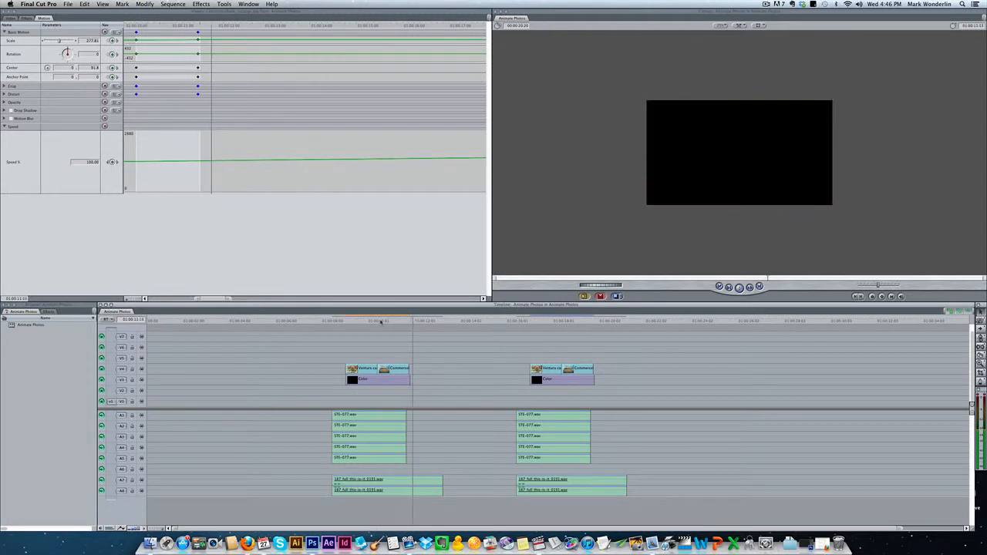
pyautogui.click(376, 321)
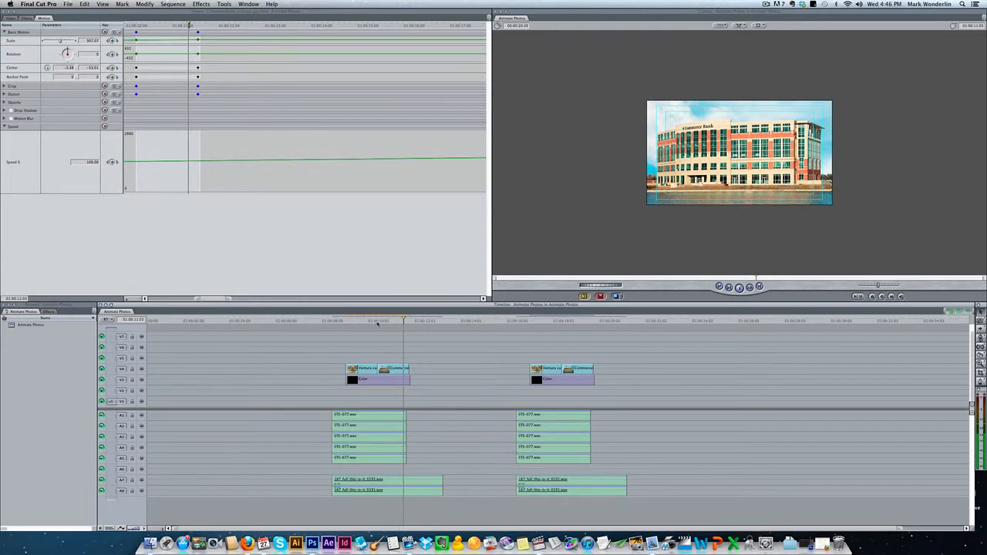
pyautogui.click(172, 4)
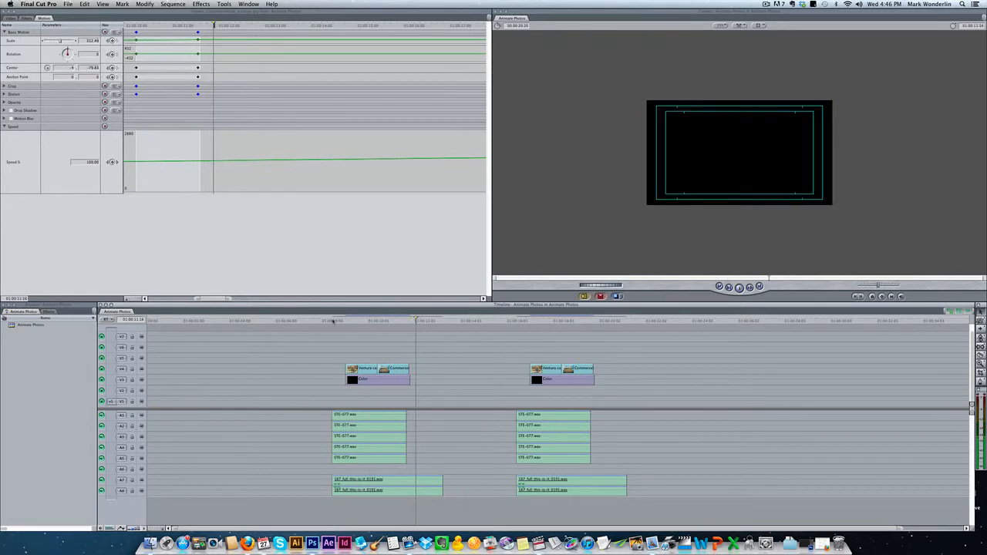
pyautogui.click(402, 321)
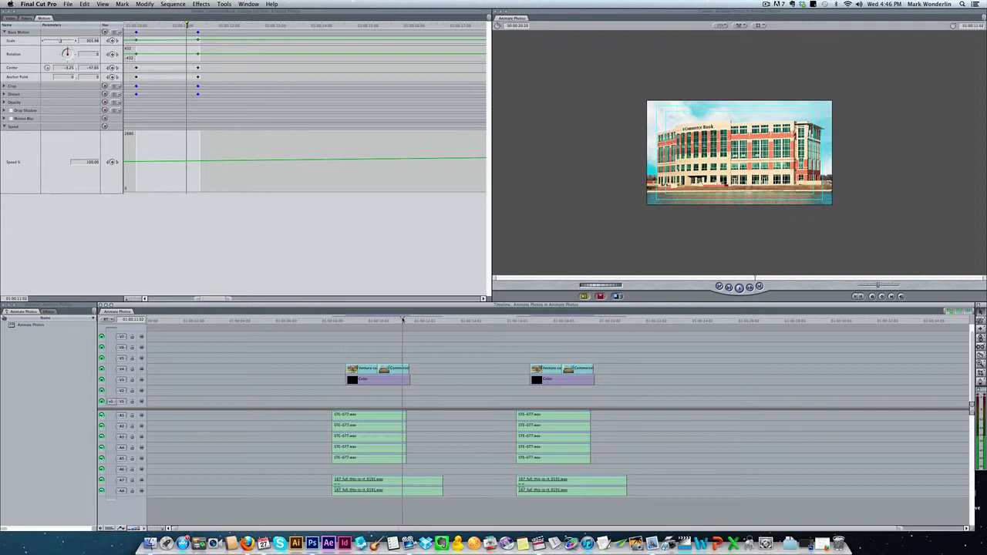